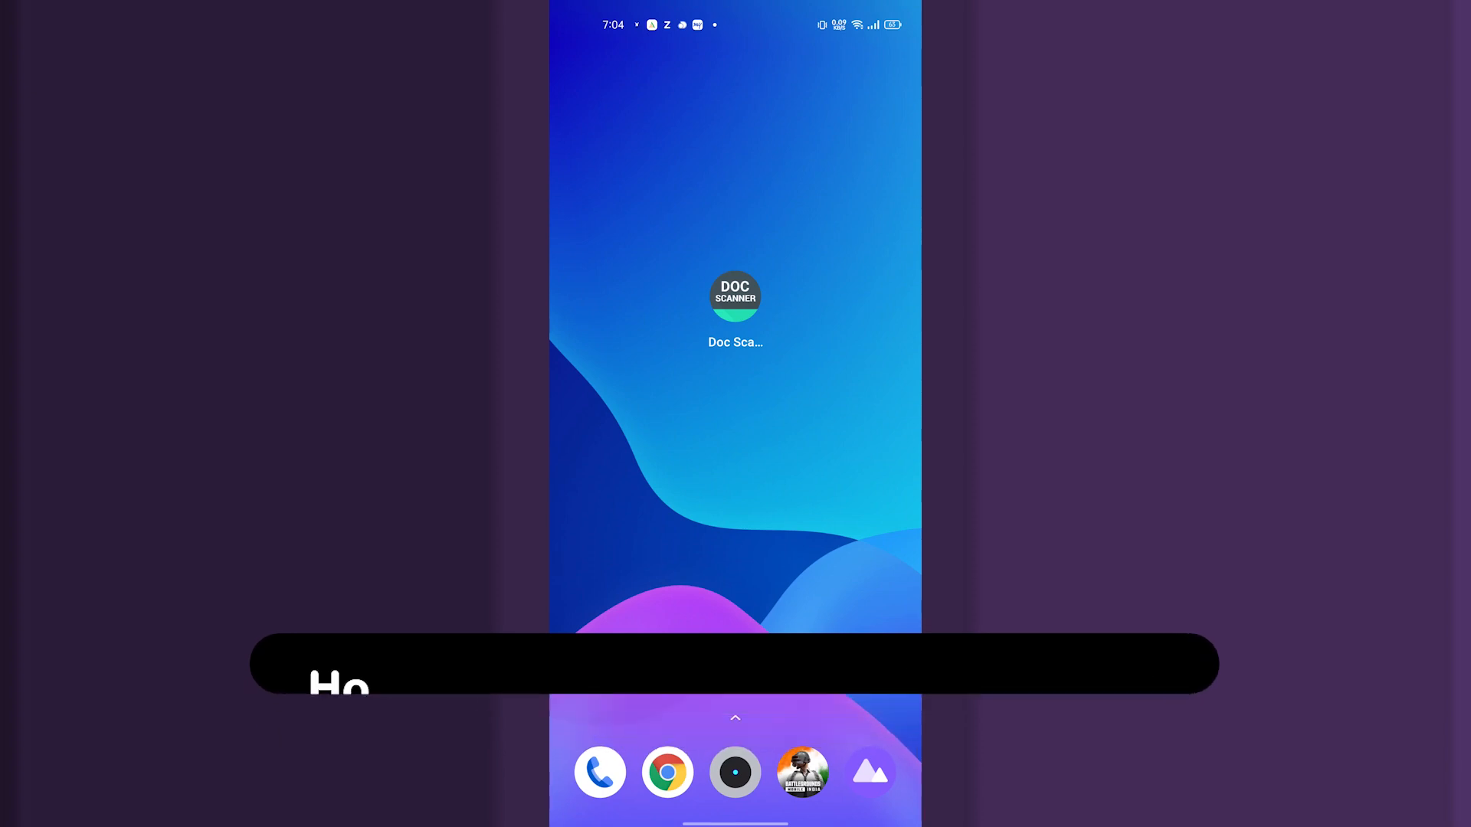
# Step: Launch Doc Scanner from the home screen to reach its folder list
pyautogui.click(733, 294)
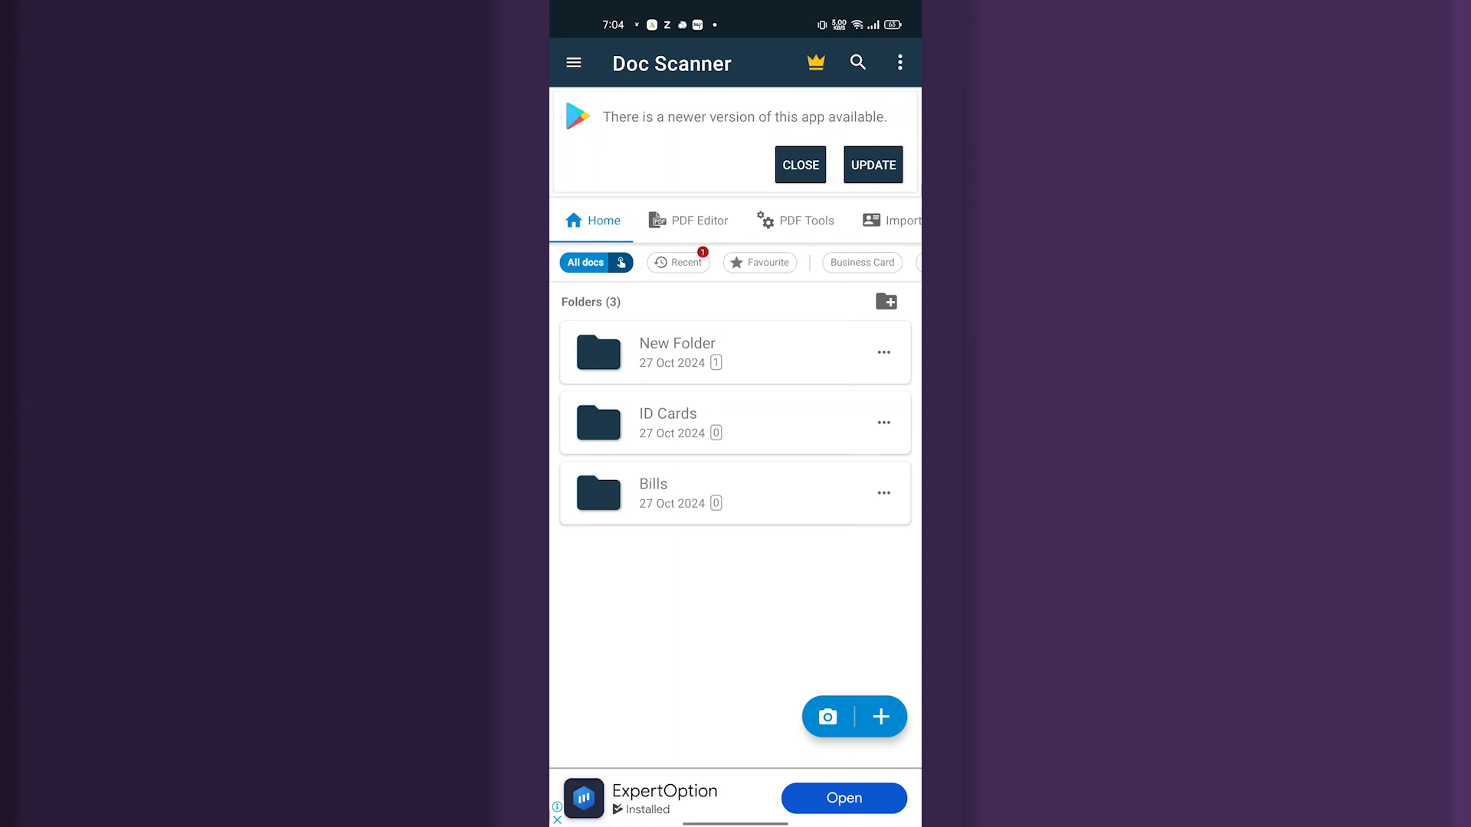
# Step: Bring up the side navigation drawer with General options and Tools
pyautogui.click(573, 63)
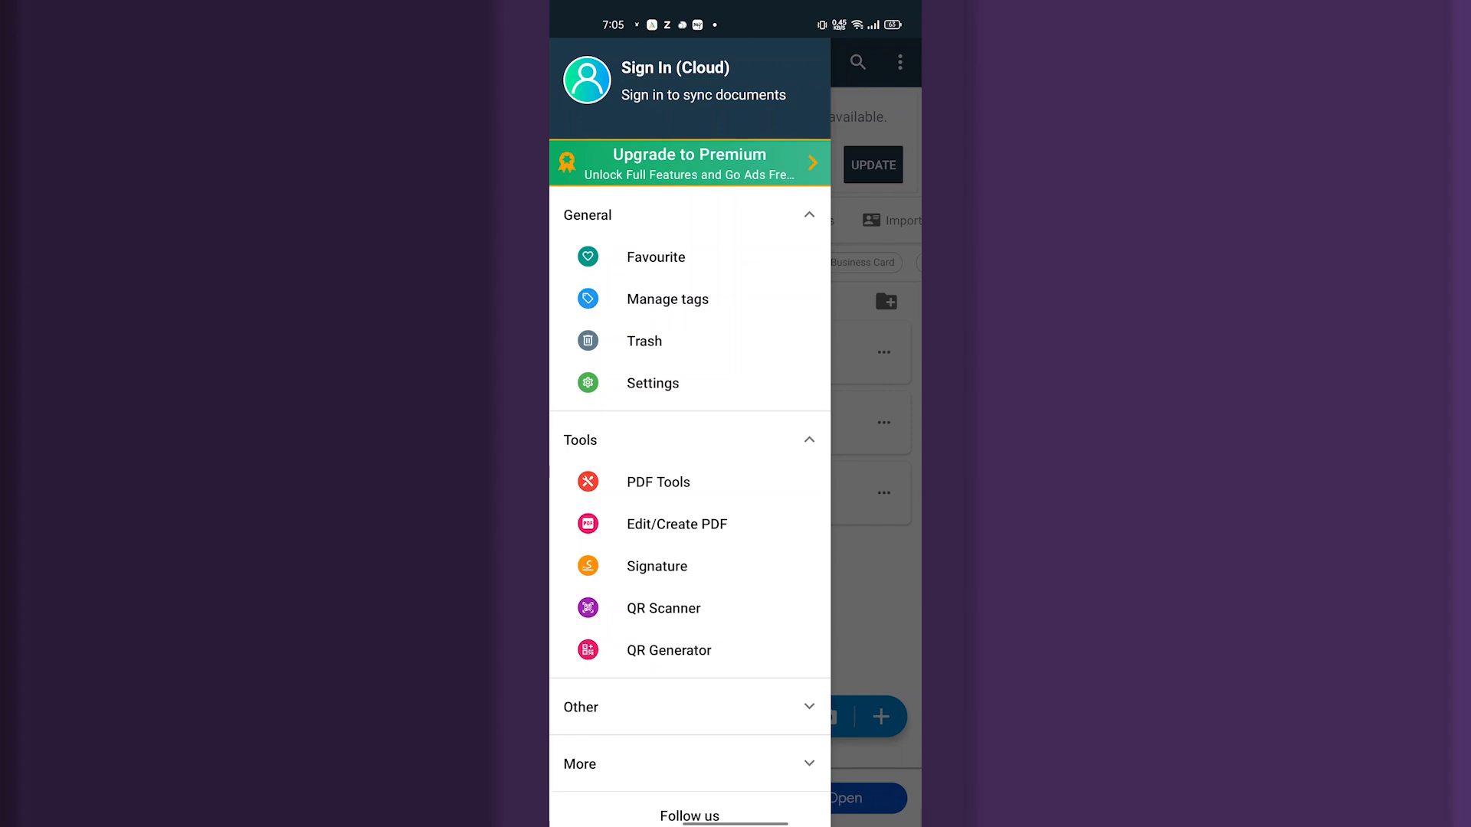
# Step: Go to Edit/Create PDF under Tools to reach the PDF Editor
pyautogui.click(675, 524)
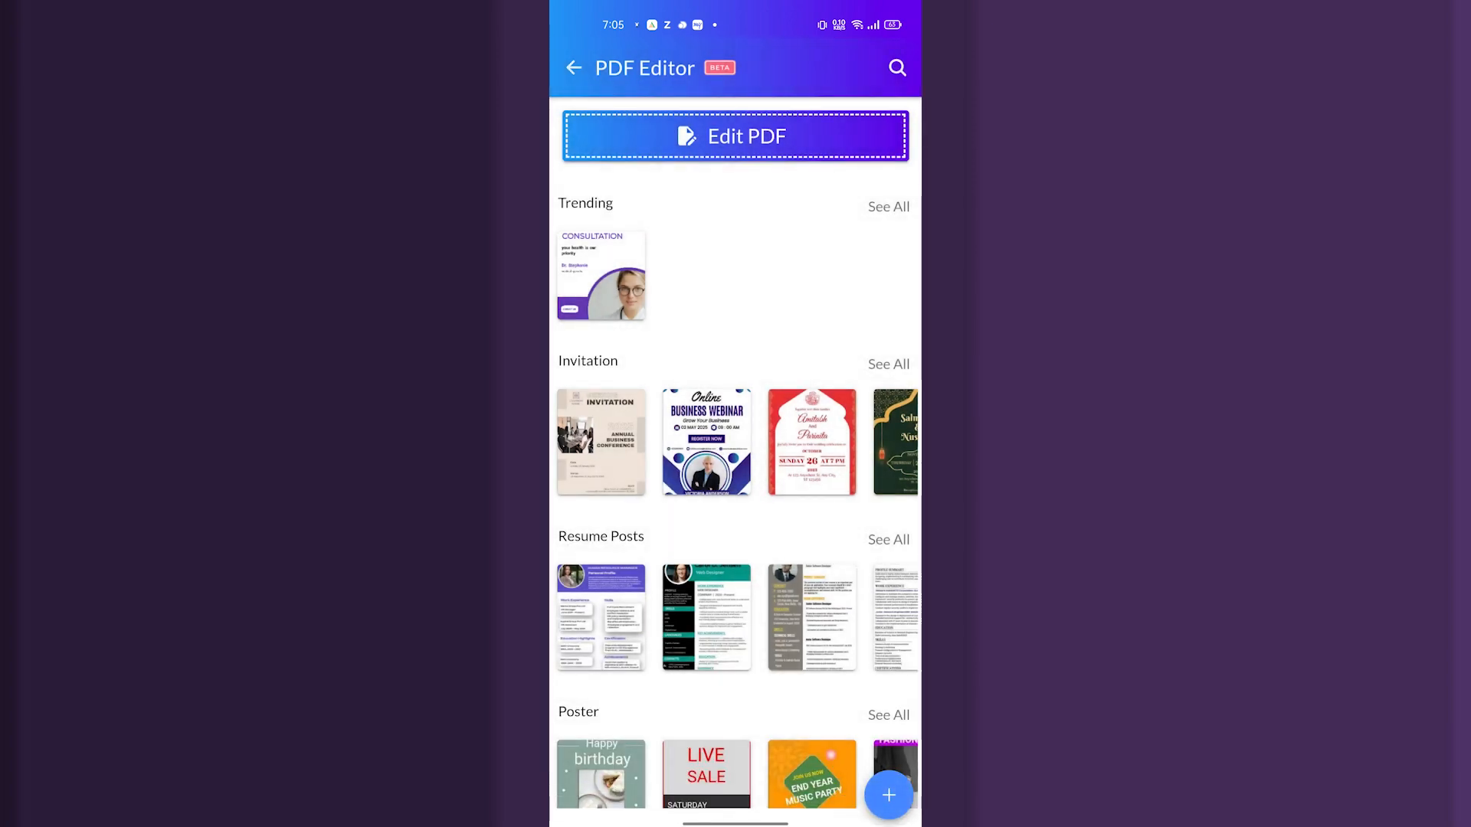
# Step: Start a new PDF document and reveal its custom size fields, import options and presets
pyautogui.click(896, 68)
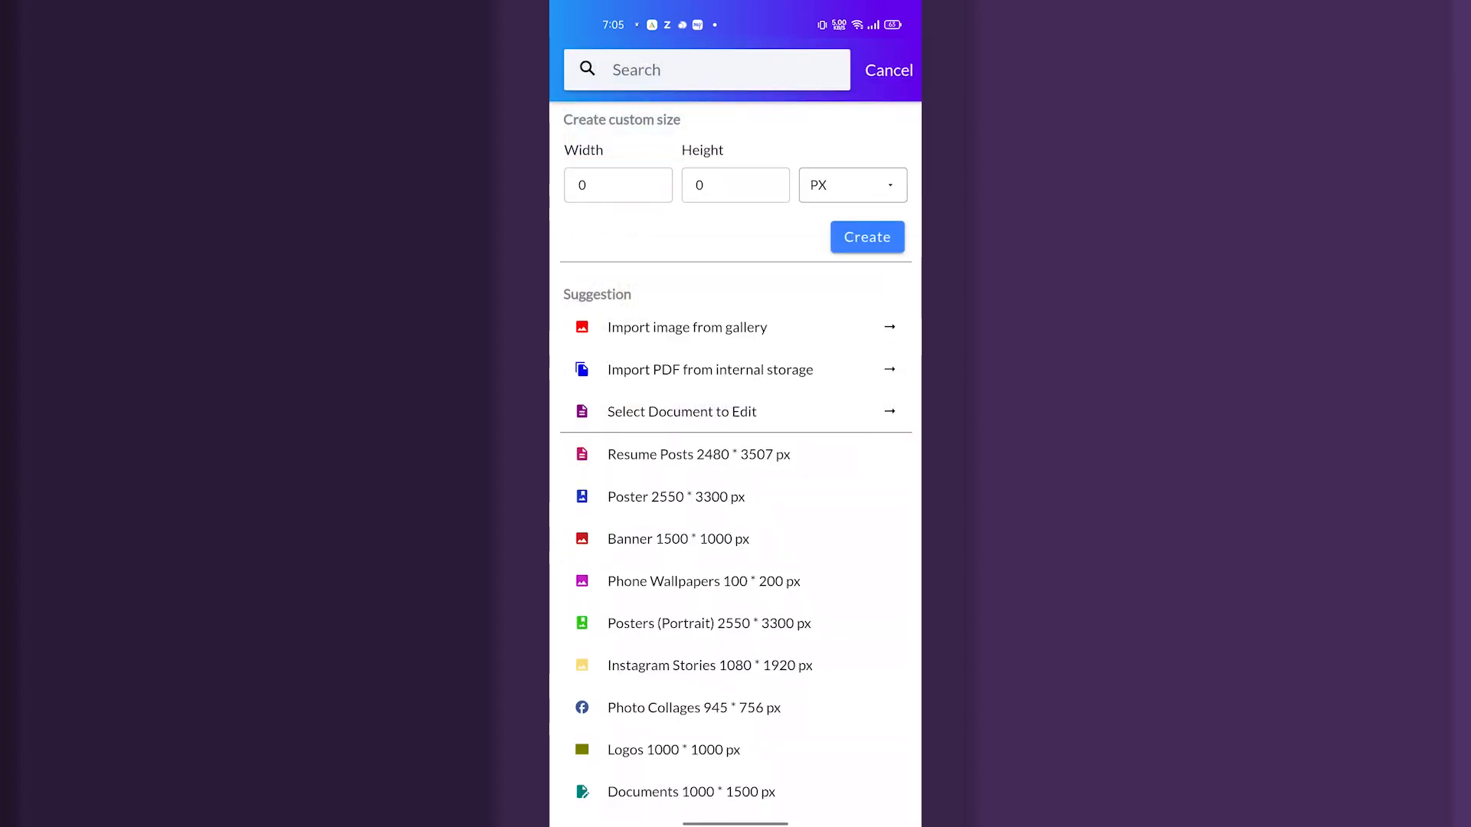
pyautogui.scroll(3)
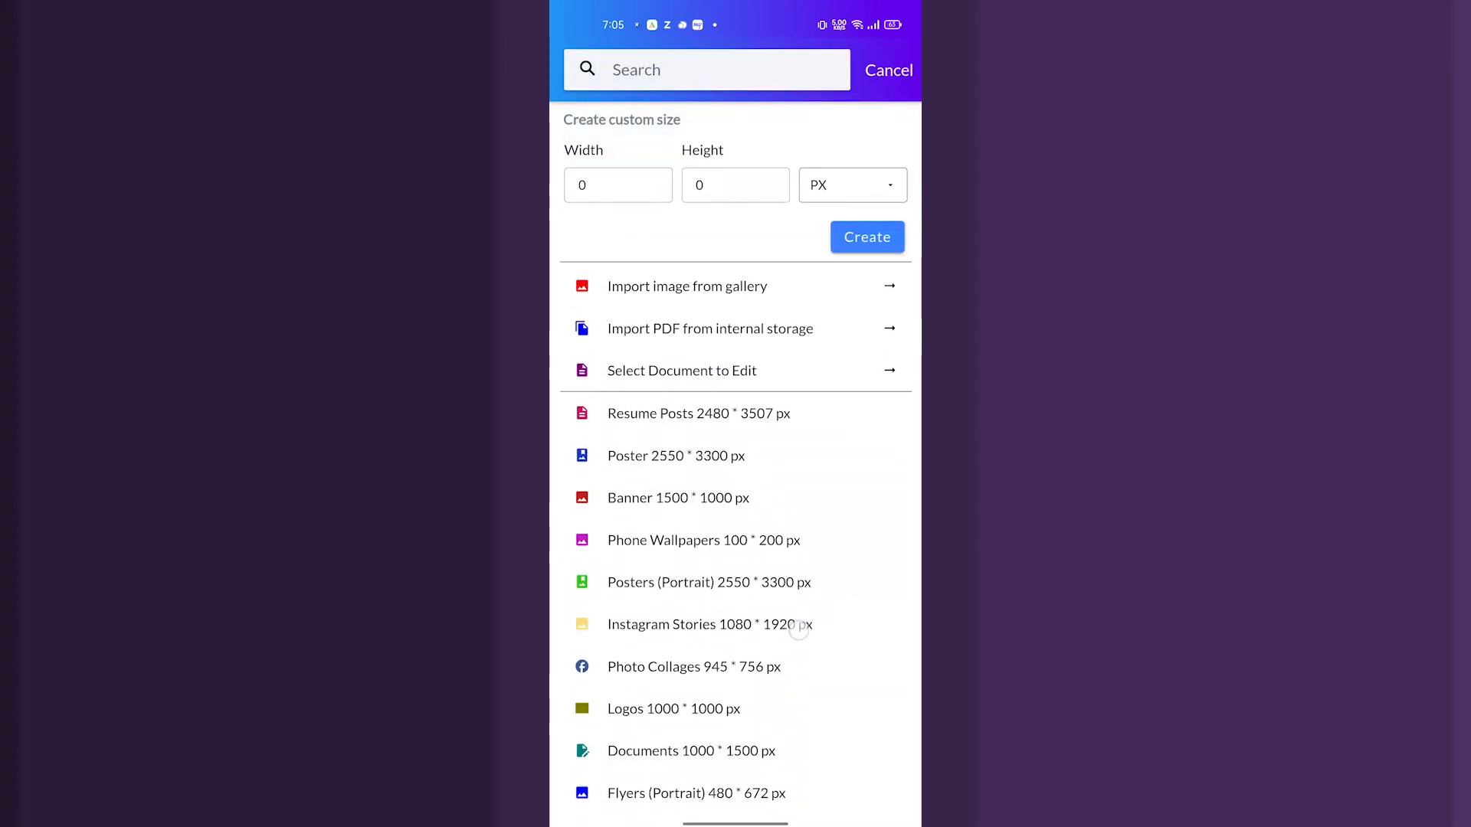